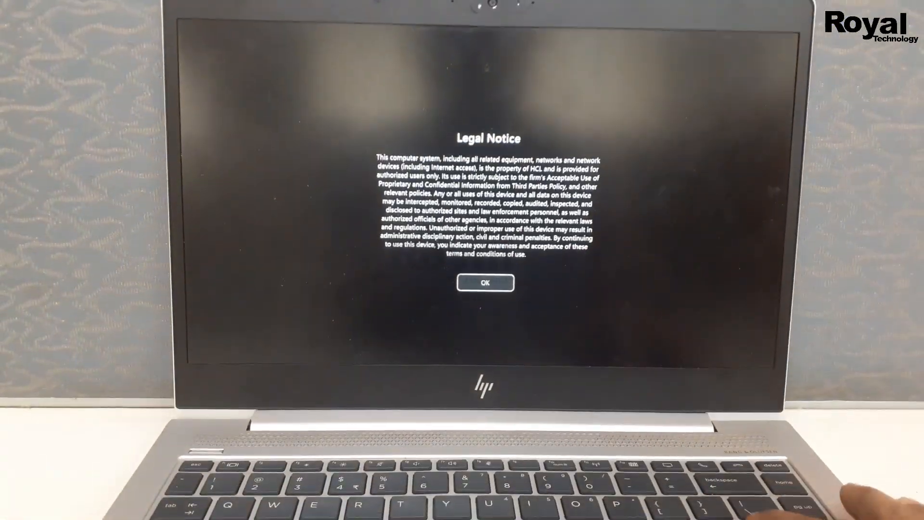
Acknowledge the startup Legal Notice with OK to reach the Windows 11 desktop
click(485, 282)
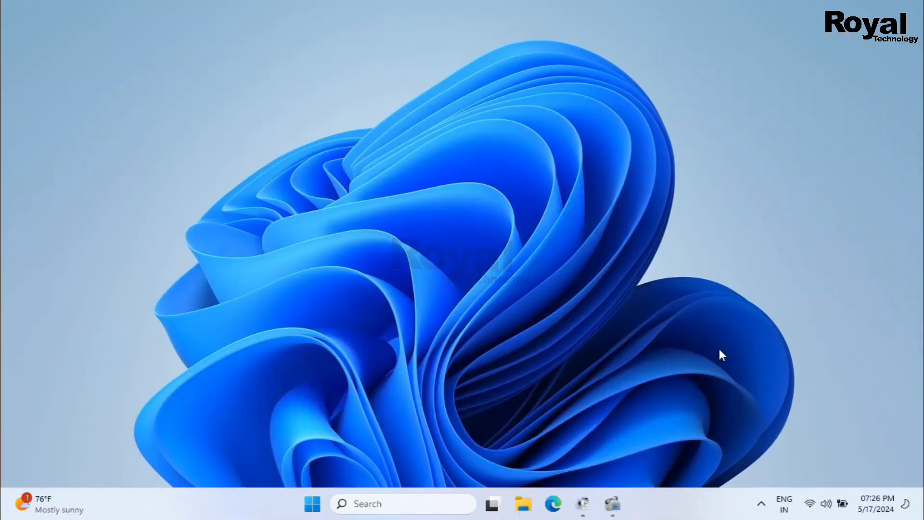